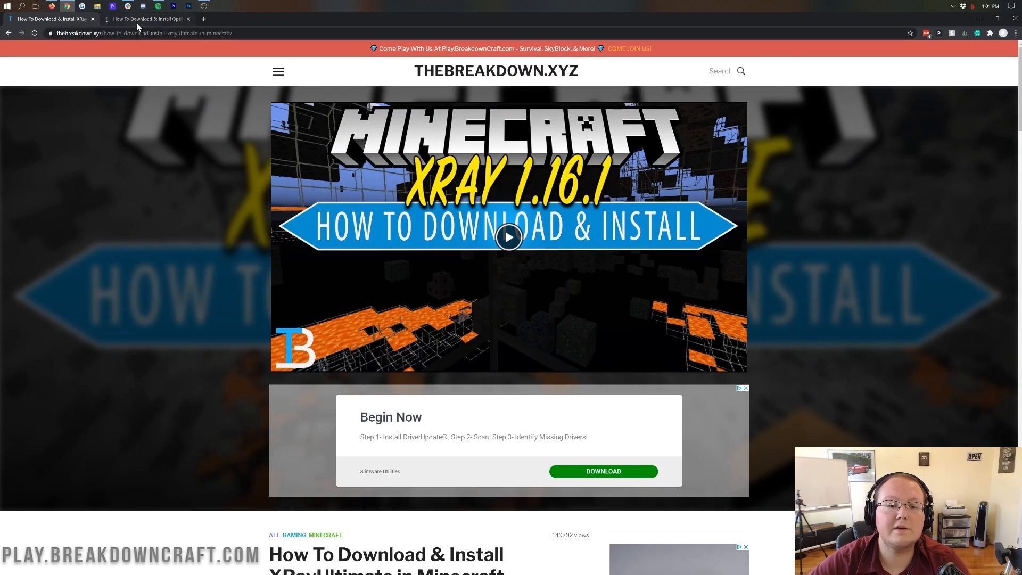
Switch to the 'How To Download & Install Optifine' article tab
click(147, 18)
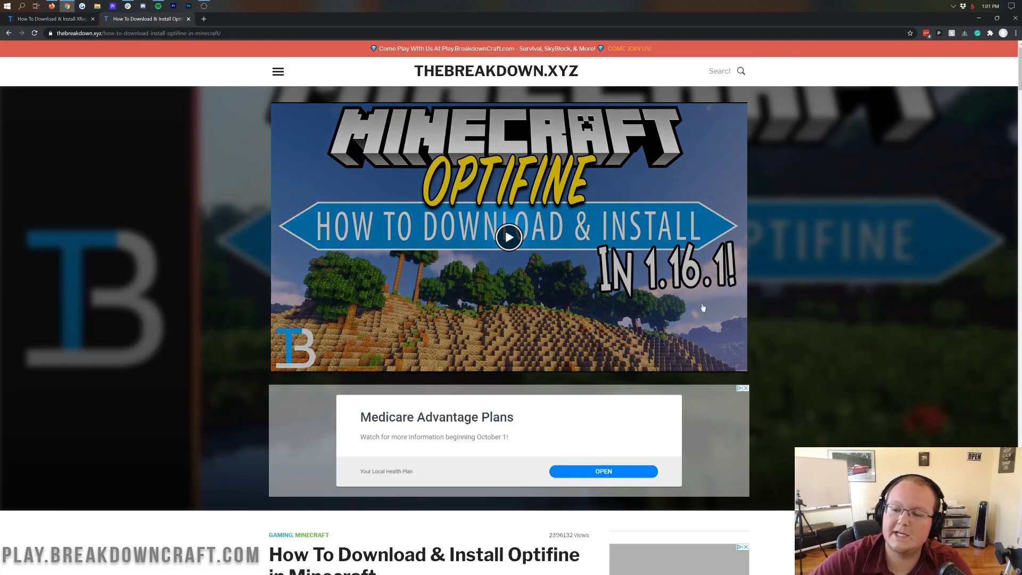
mouse_move(812, 294)
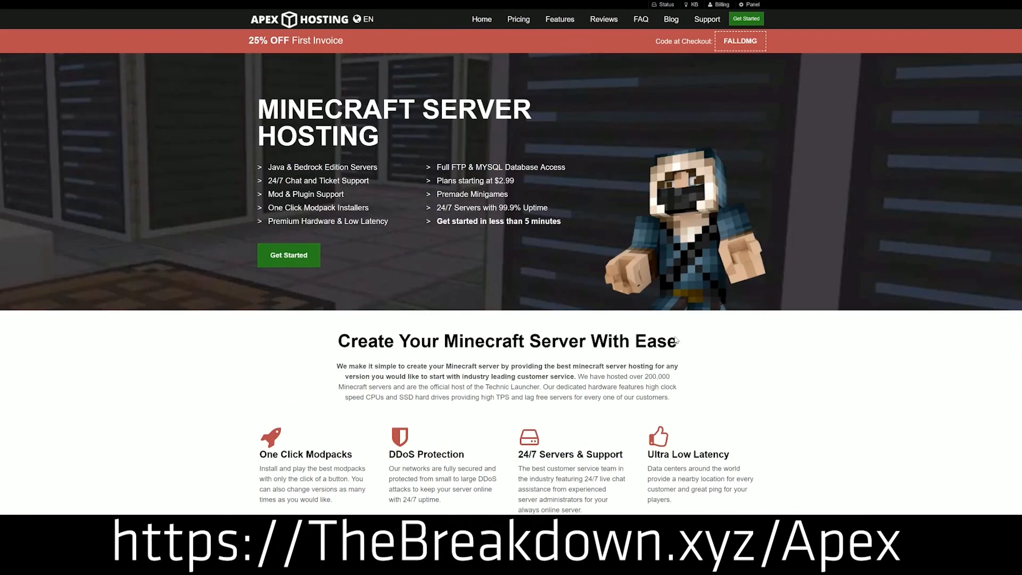
mouse_move(603, 189)
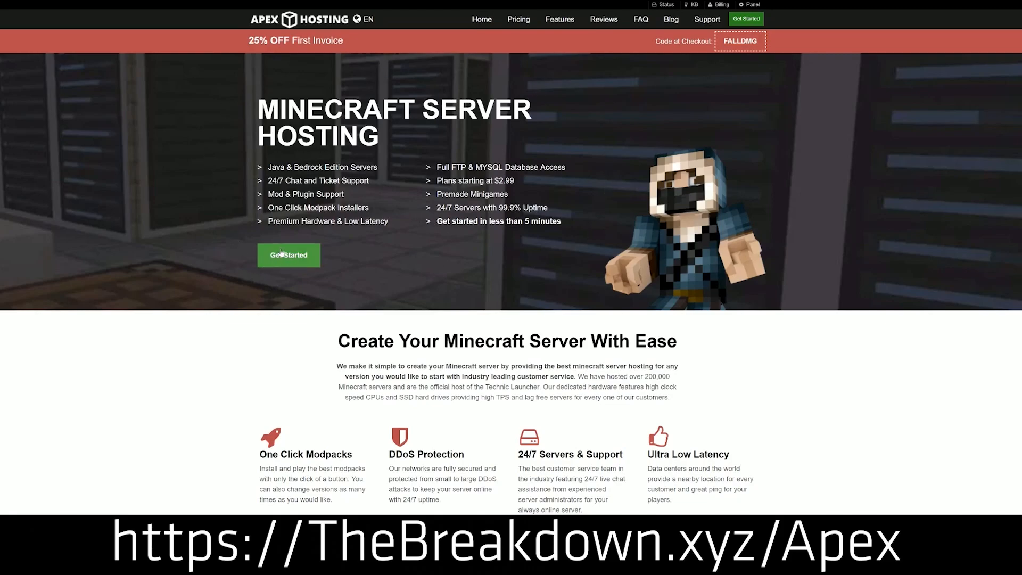
scroll(down, 3)
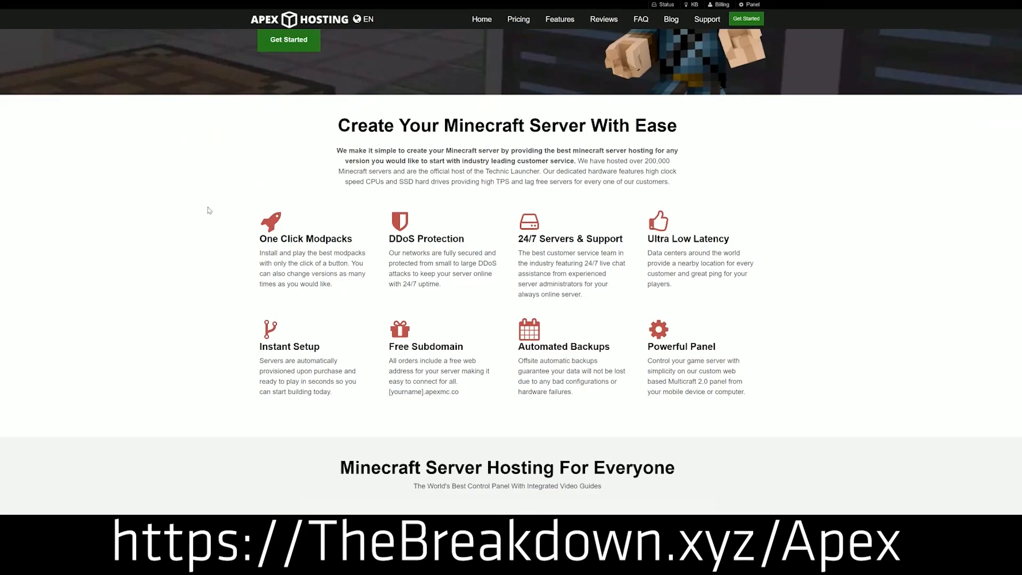
double_click(398, 238)
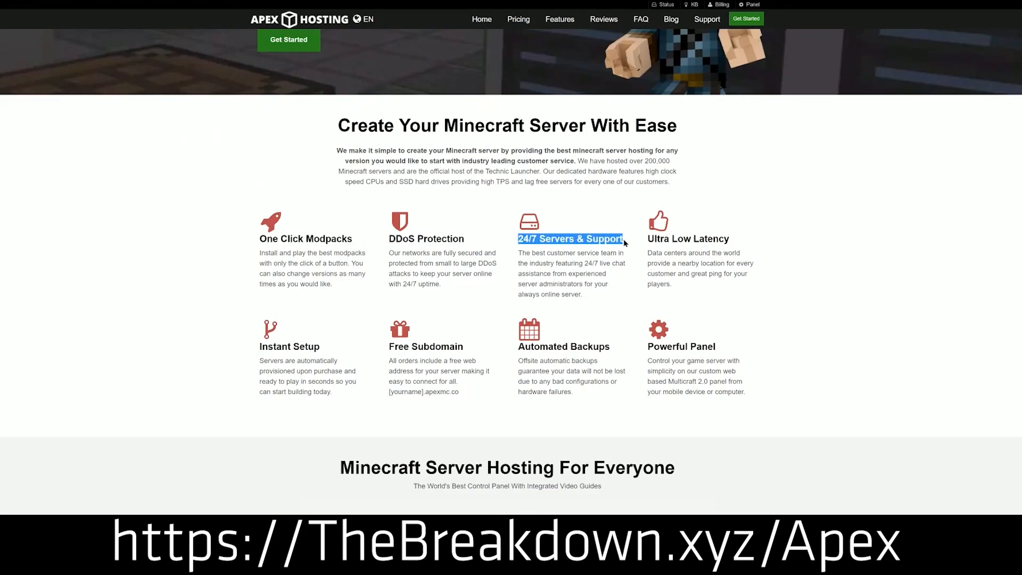
mouse_move(511, 350)
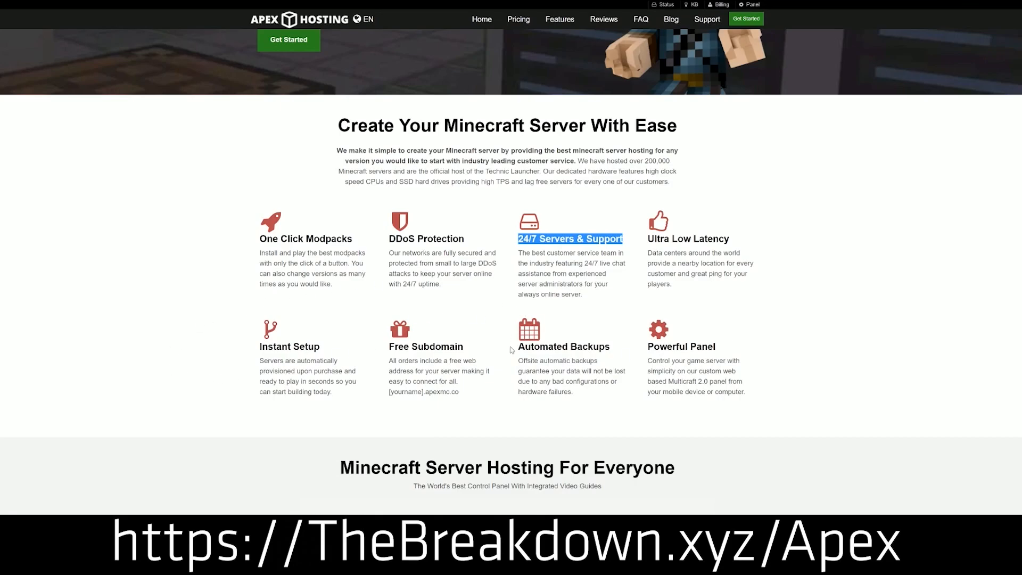
drag(518, 346, 574, 392)
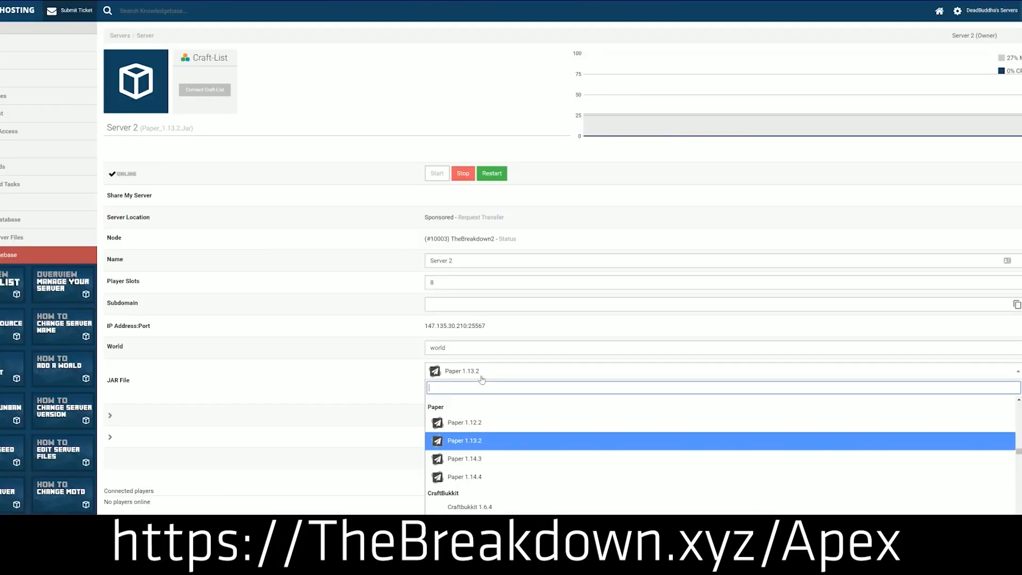
Select Minecraft 1.15 as Server 2's JAR version and confirm the change
scroll(down, 3)
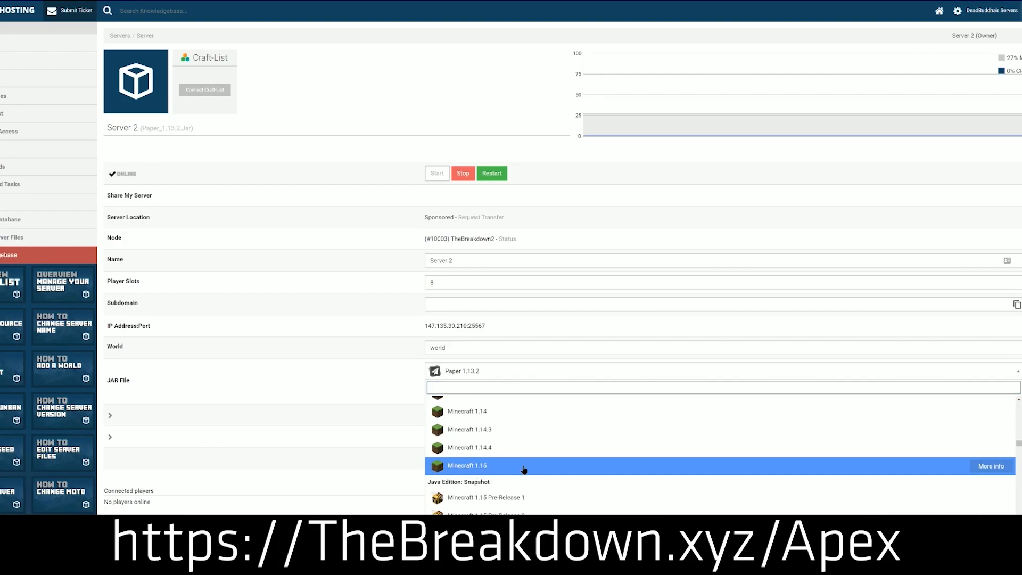
click(467, 465)
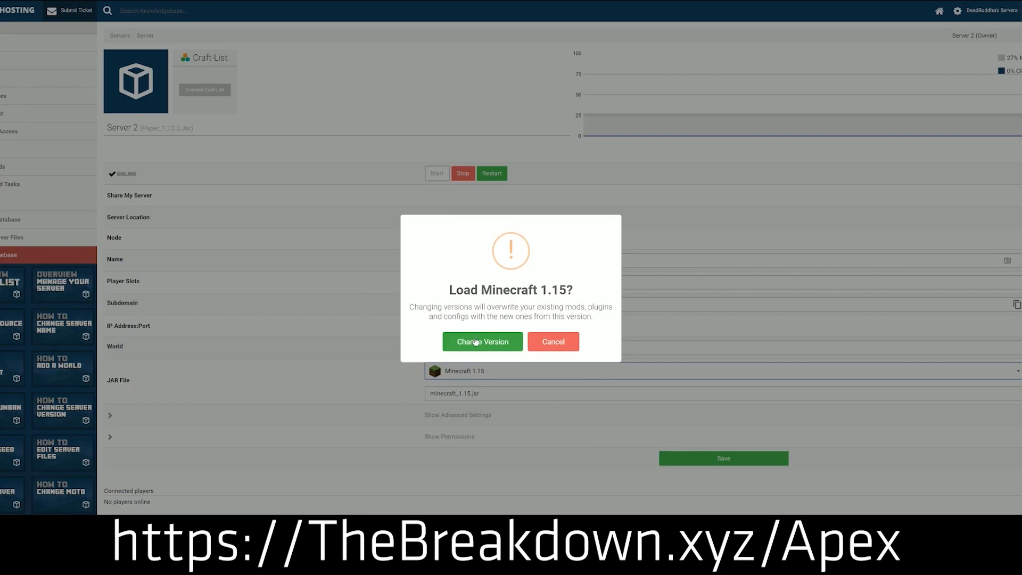
click(481, 341)
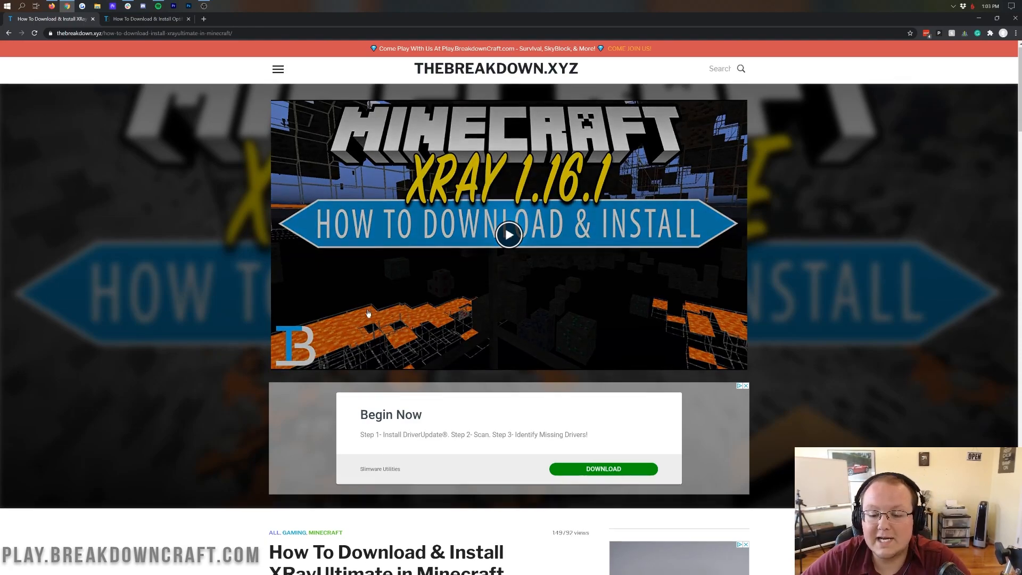
Scroll the XRayUltimate article and follow its Download XRayUltimate button to CurseForge
scroll(down, 3)
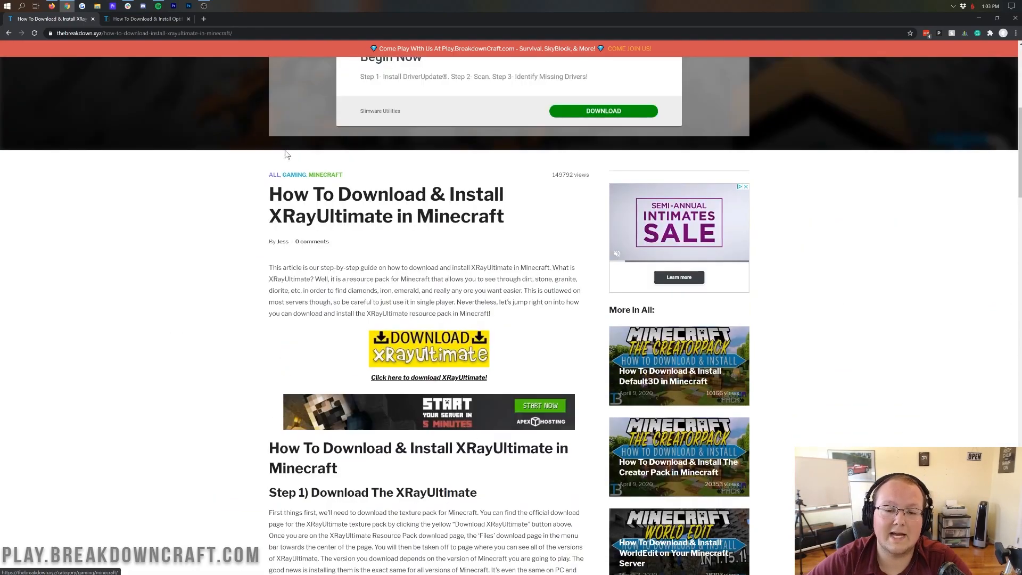
scroll(down, 3)
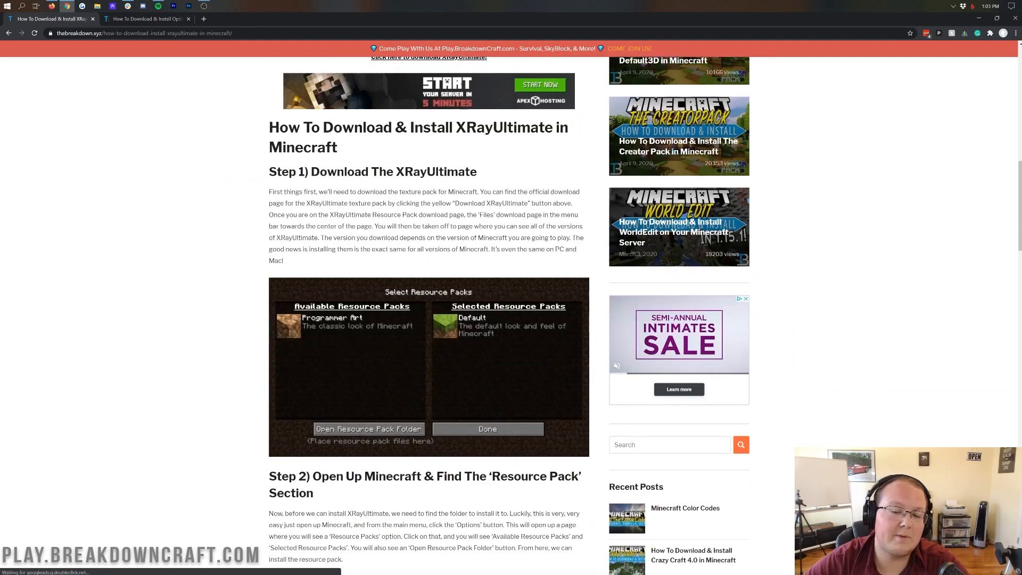
scroll(up, 3)
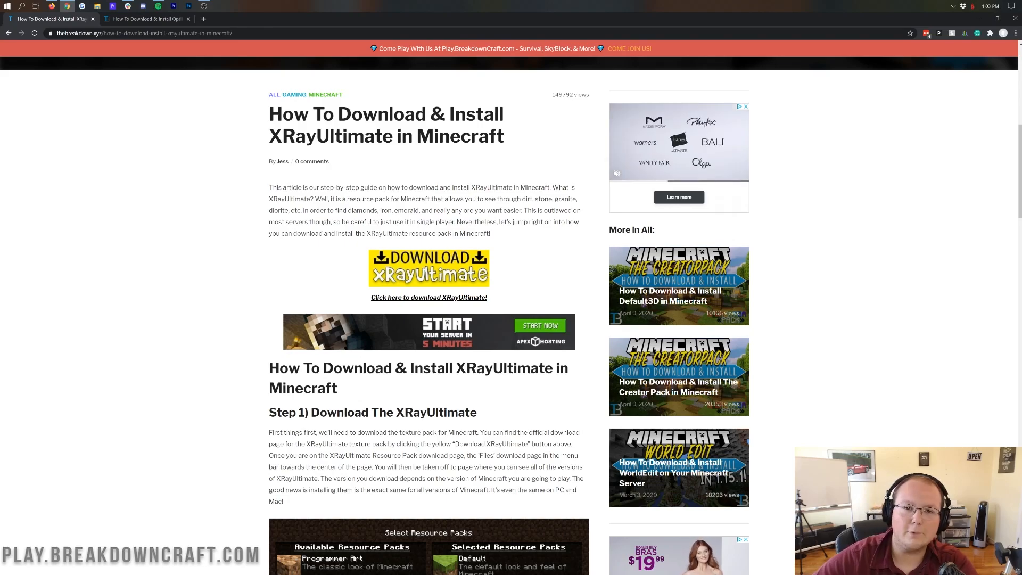
scroll(down, 3)
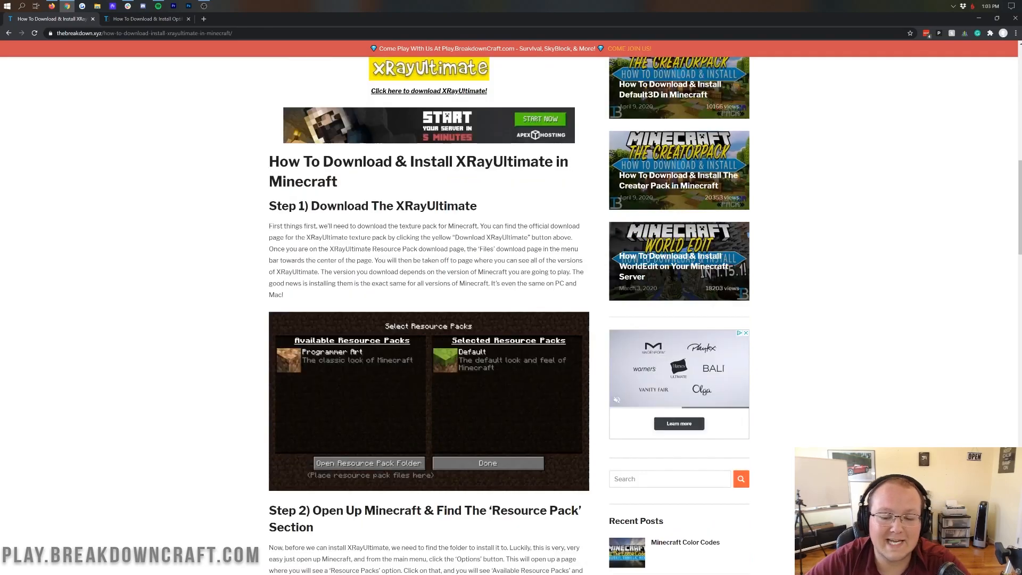
scroll(down, 3)
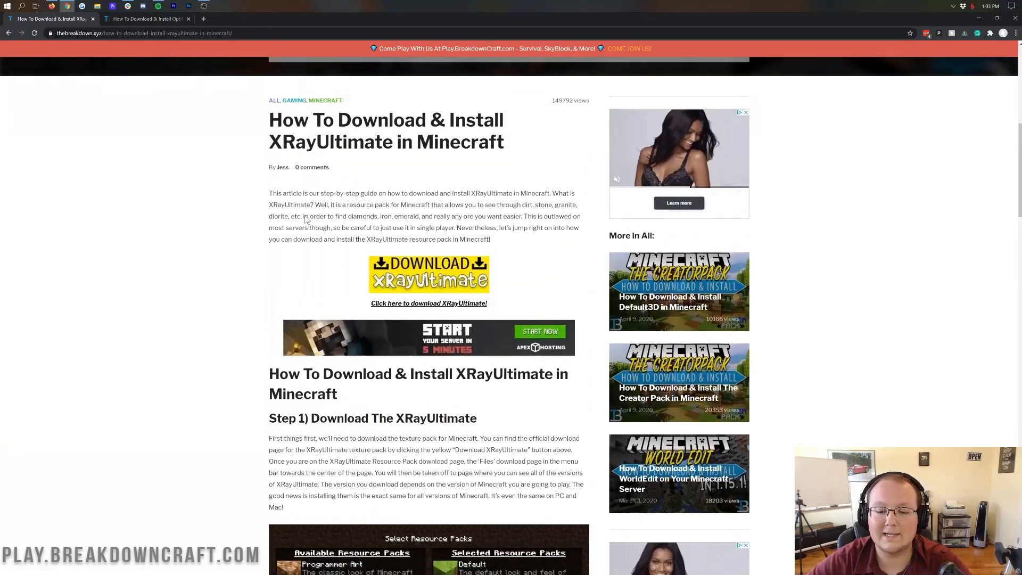
click(428, 274)
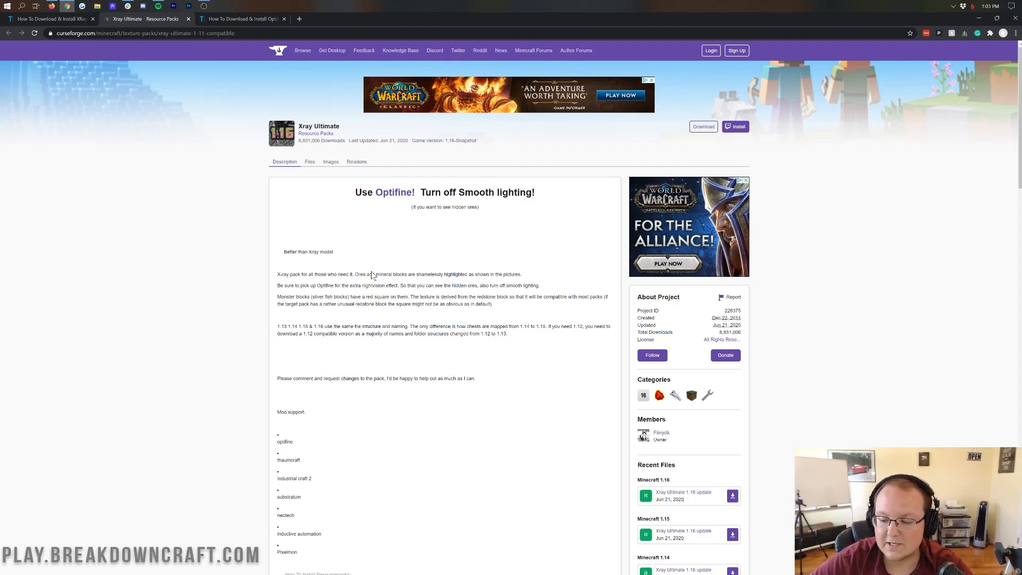
Download the Minecraft 1.16 Xray Ultimate update file from CurseForge's Recent Files
scroll(down, 3)
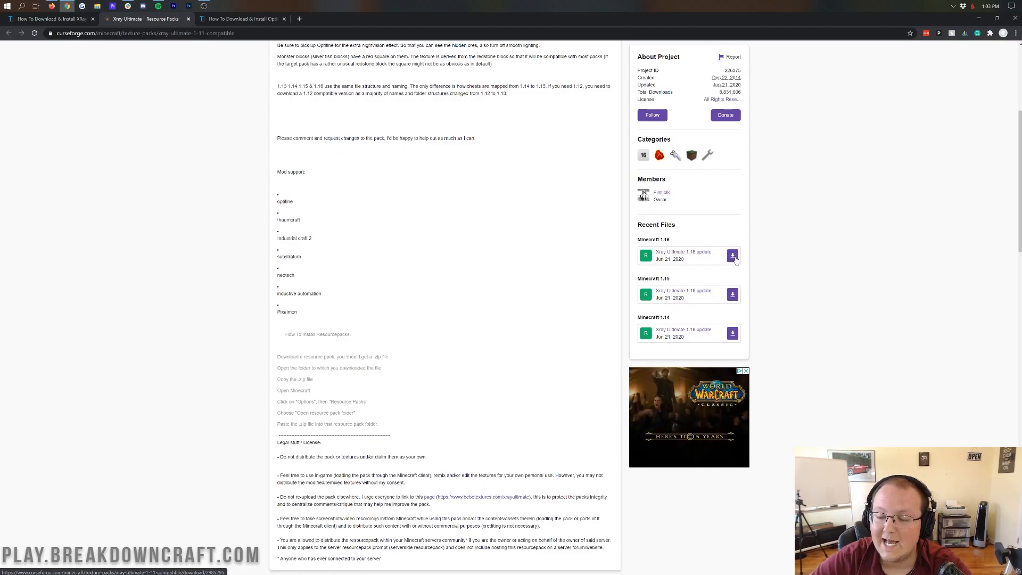
click(732, 254)
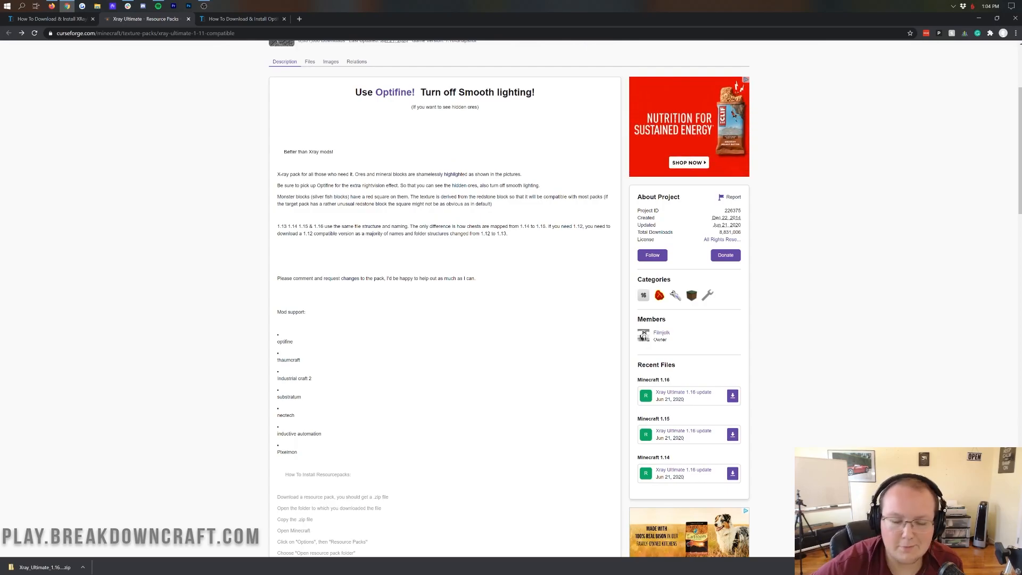
scroll(down, 3)
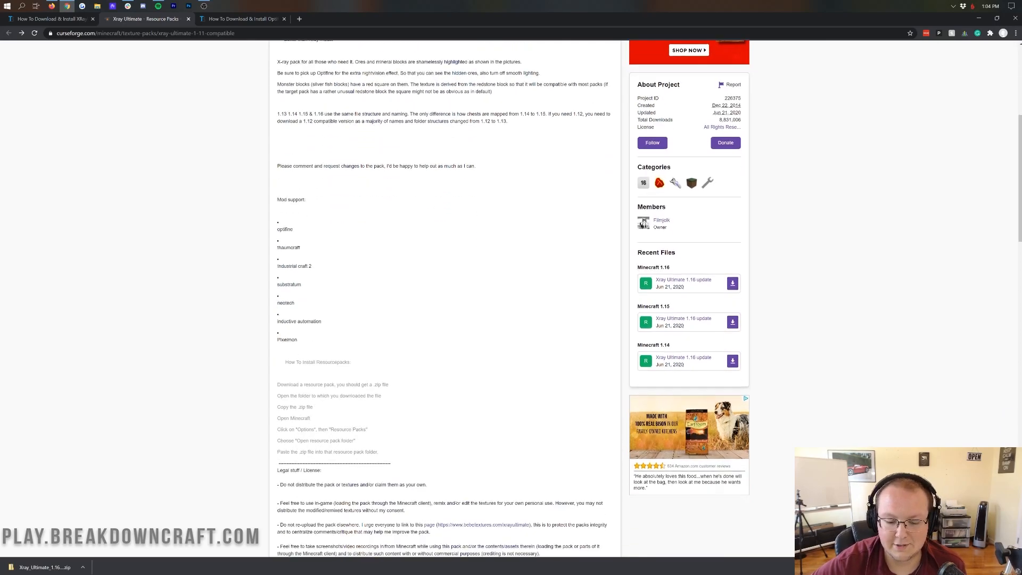
scroll(down, 3)
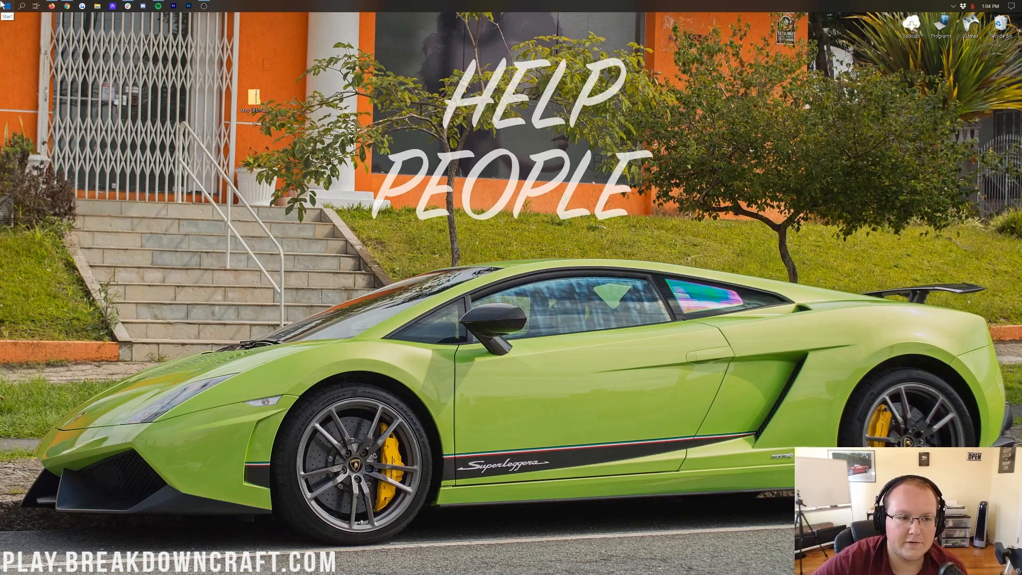
text(down)
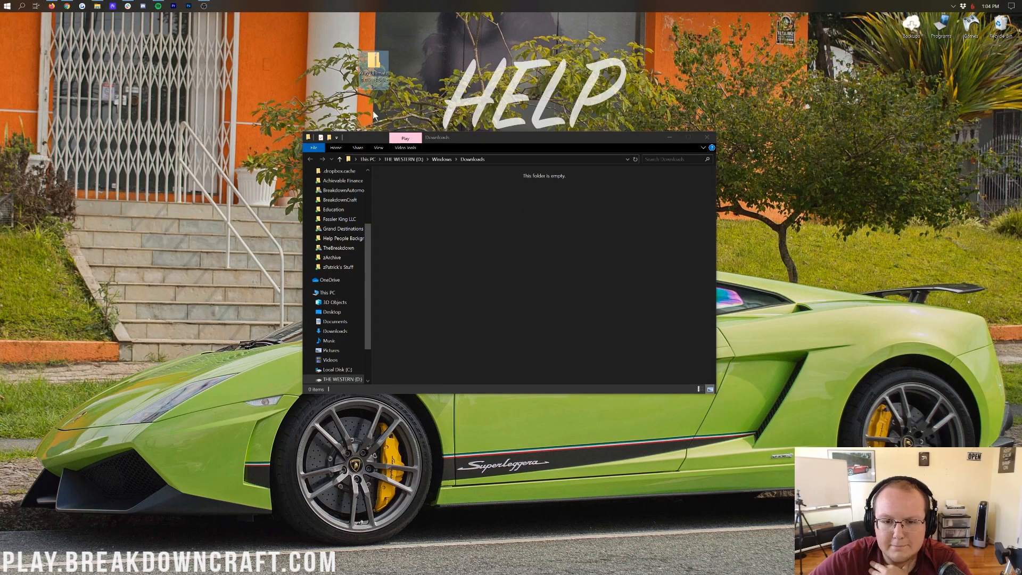
mouse_move(453, 102)
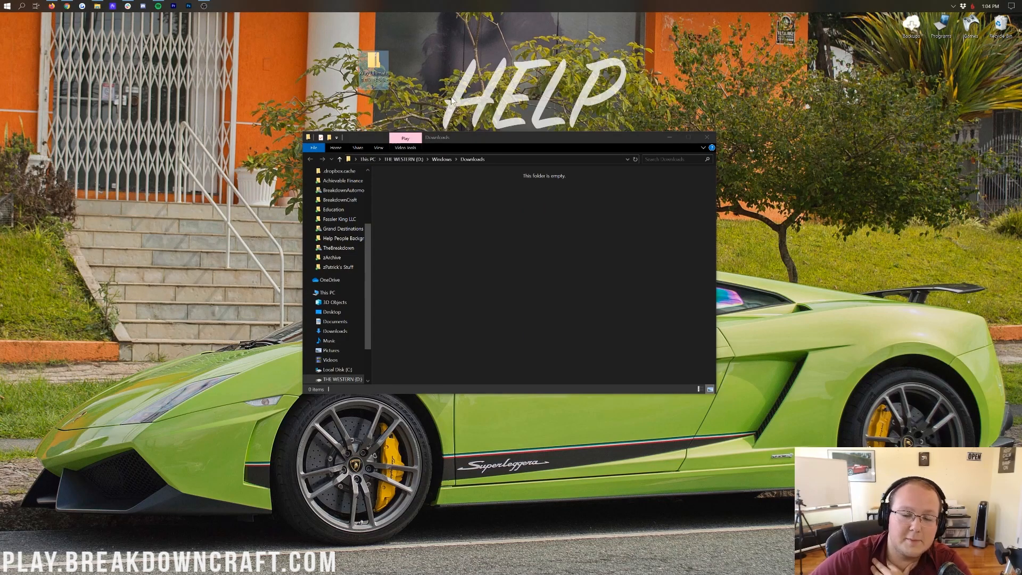
mouse_move(554, 217)
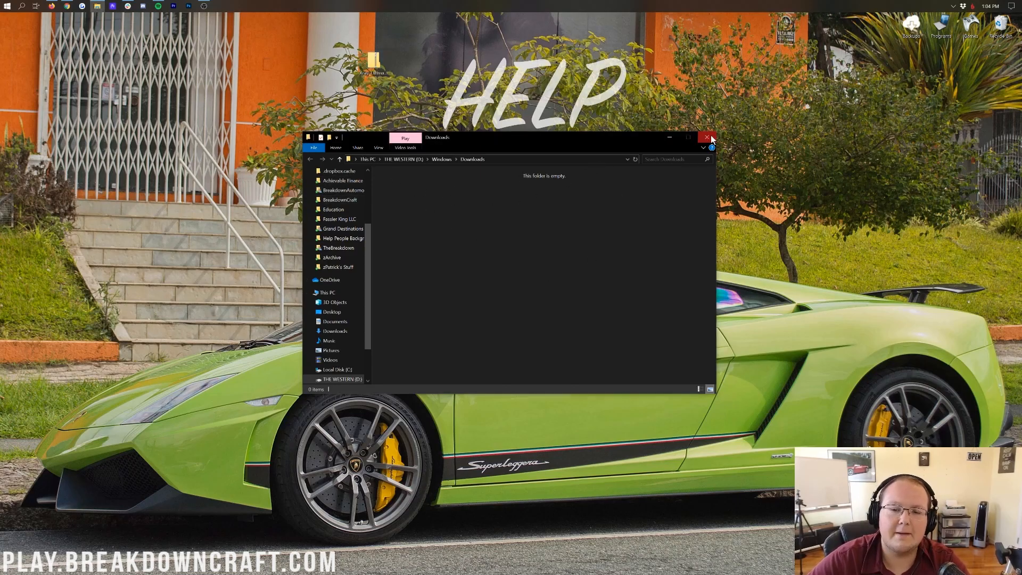
click(708, 138)
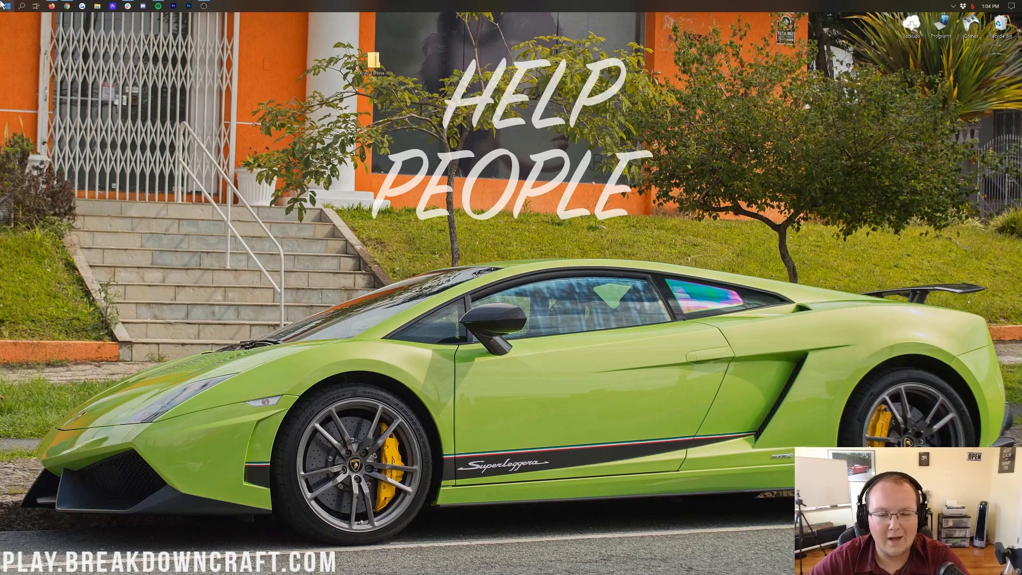
Search Start for 'mine' and launch Minecraft Launcher
text(mine)
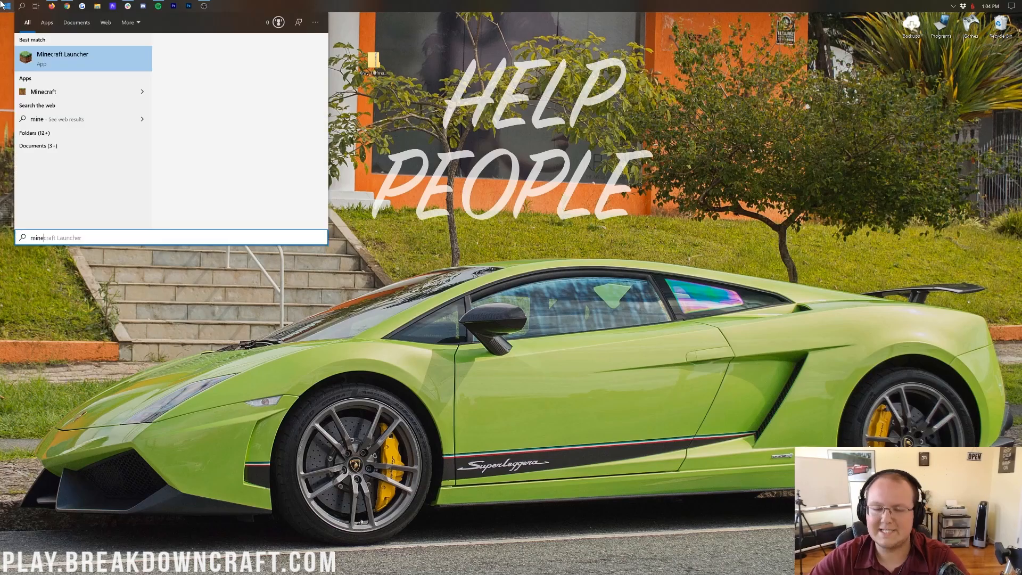
click(63, 59)
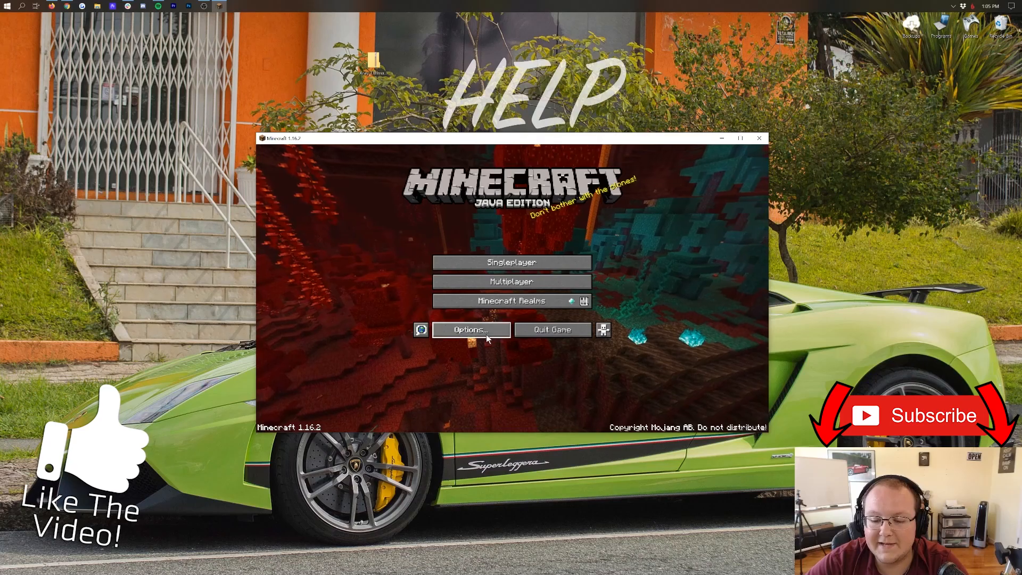
Open Options... from the Minecraft title screen
click(471, 329)
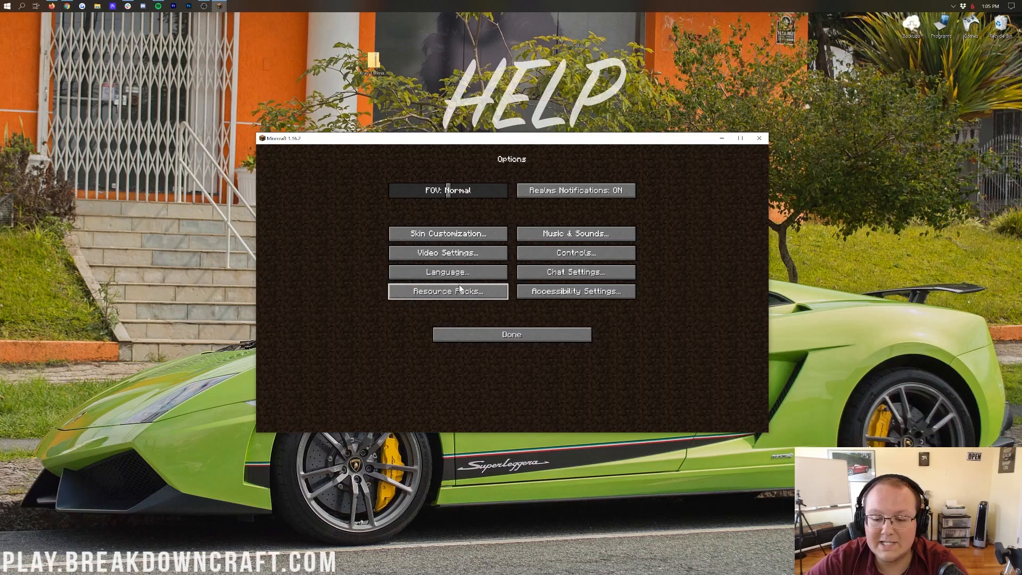
Drag Xray_Ultimate_1.16_v3.5.5.zip from the desktop into the opened resourcepacks folder
click(448, 291)
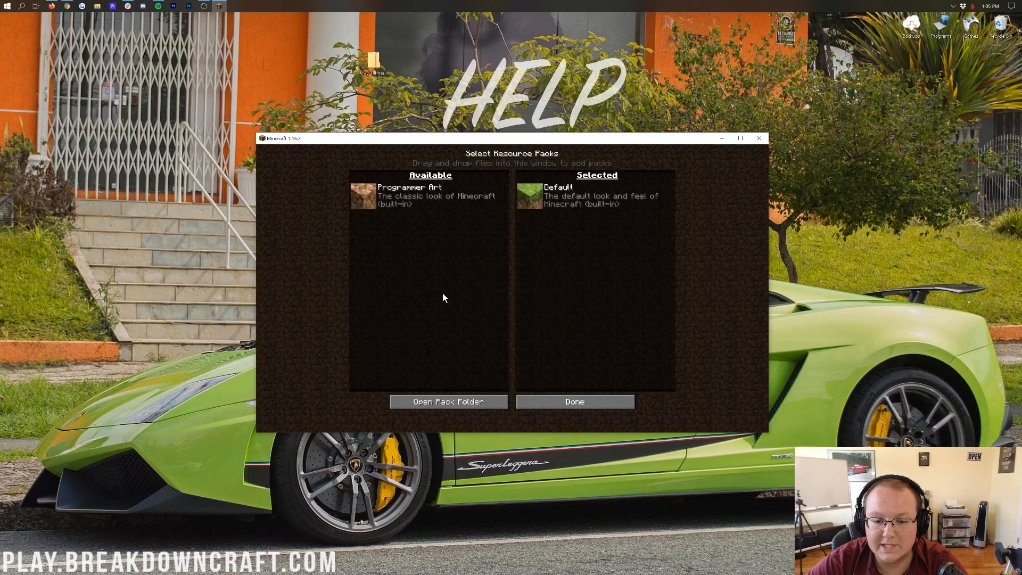
mouse_move(468, 401)
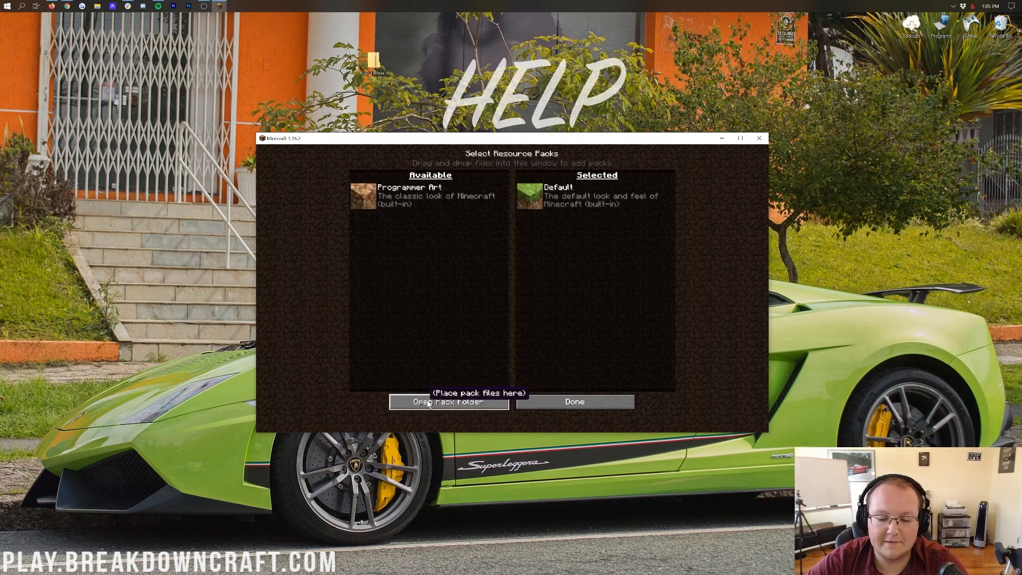
click(449, 402)
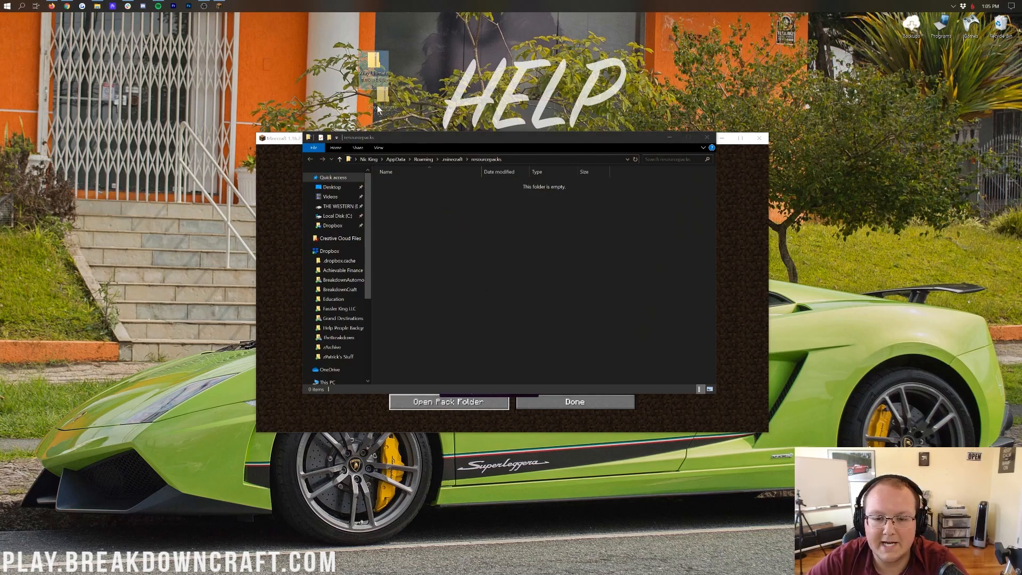
drag(377, 71, 493, 238)
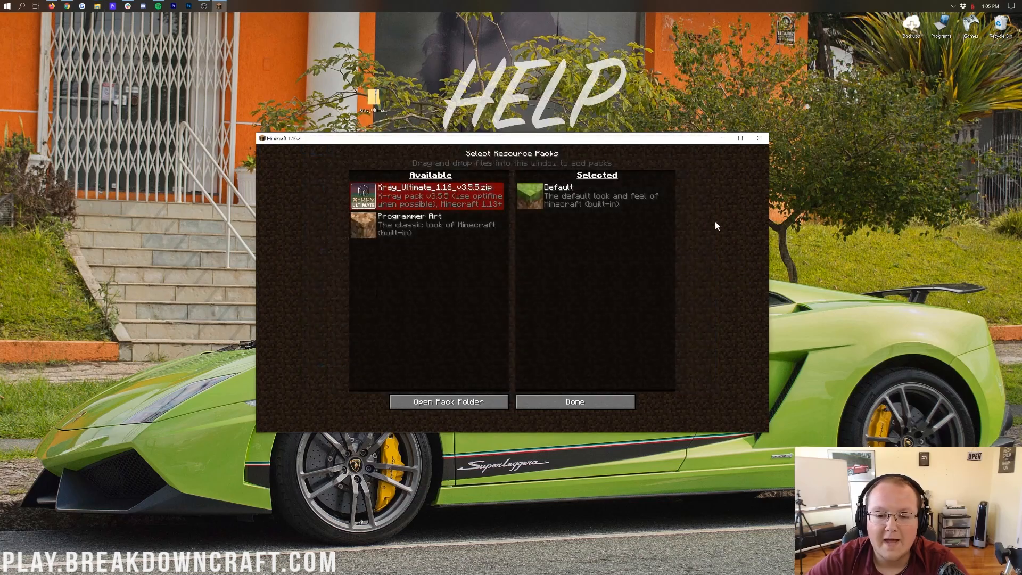
mouse_move(548, 345)
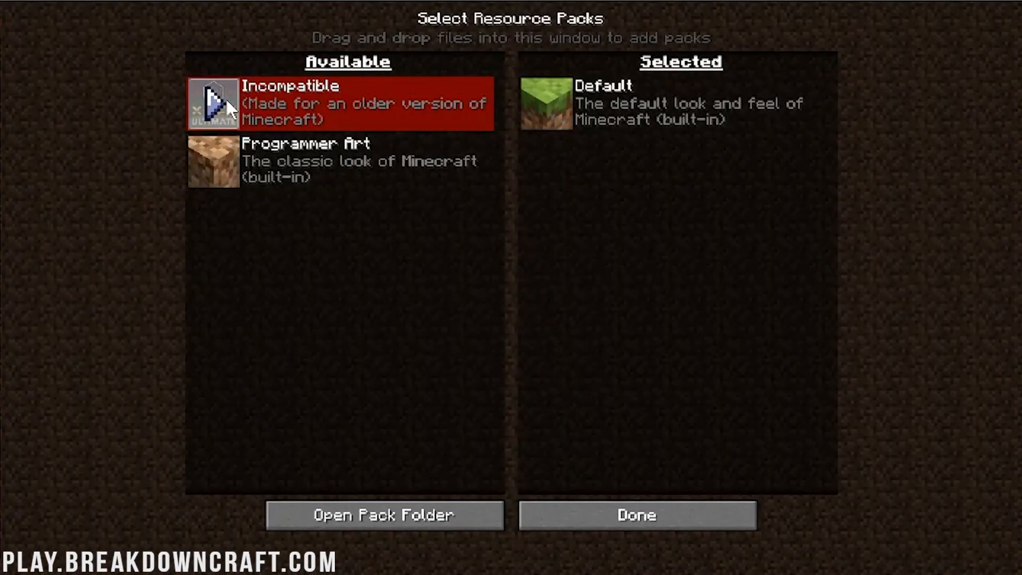
mouse_move(222, 110)
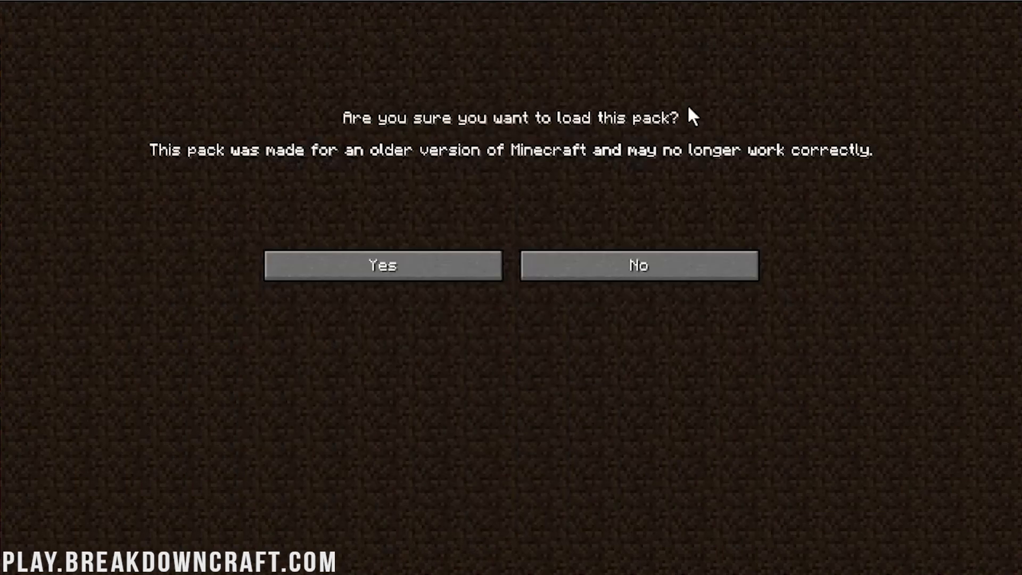
mouse_move(537, 178)
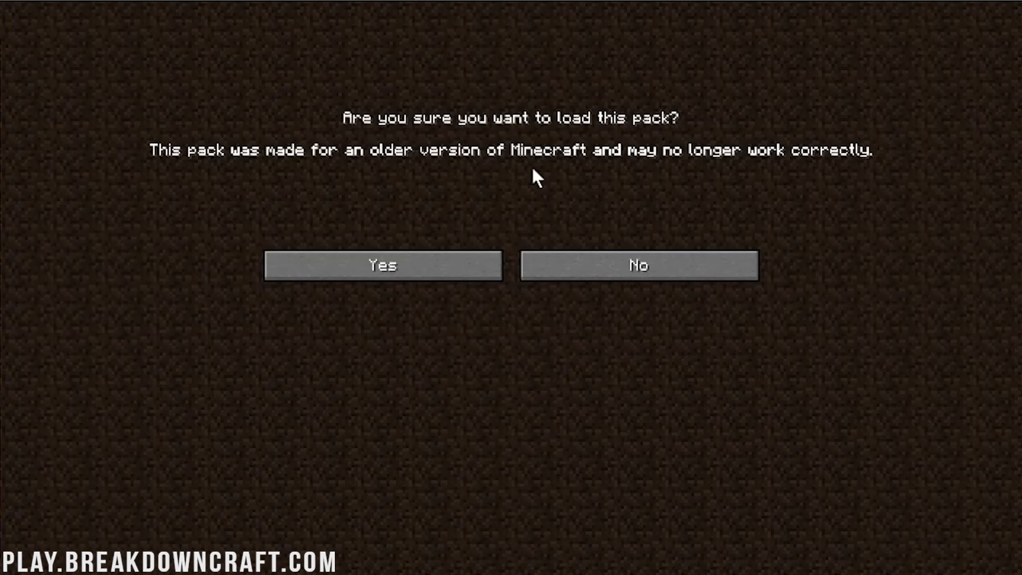
mouse_move(433, 258)
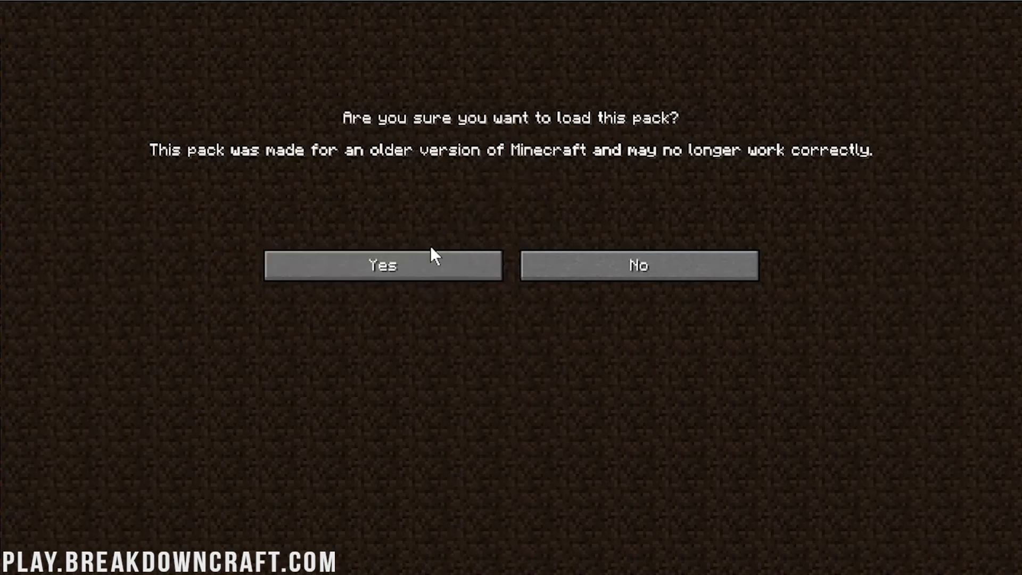
Accept the older-version warning for Xray Ultimate and finish the pack selection
click(382, 265)
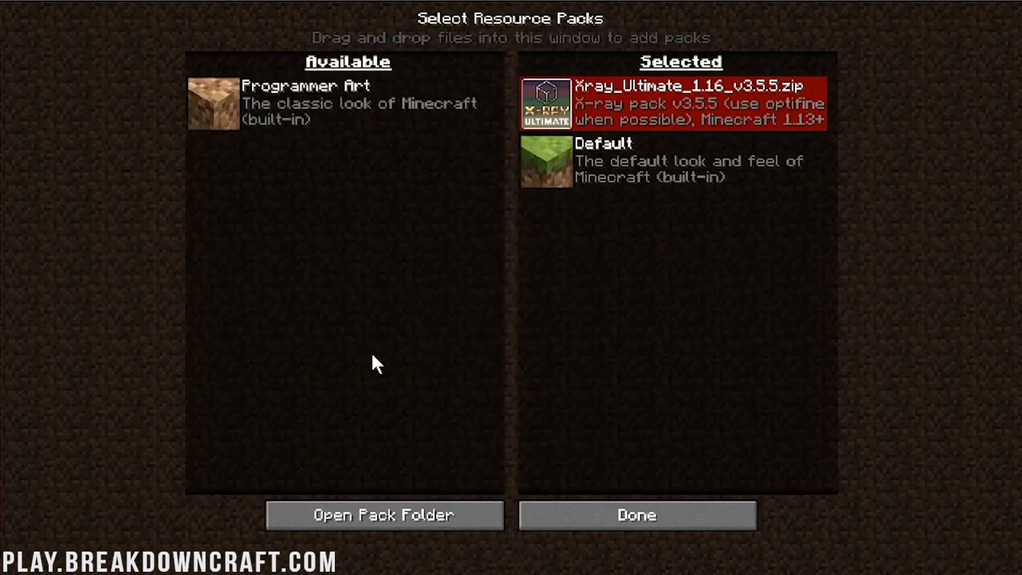
click(636, 515)
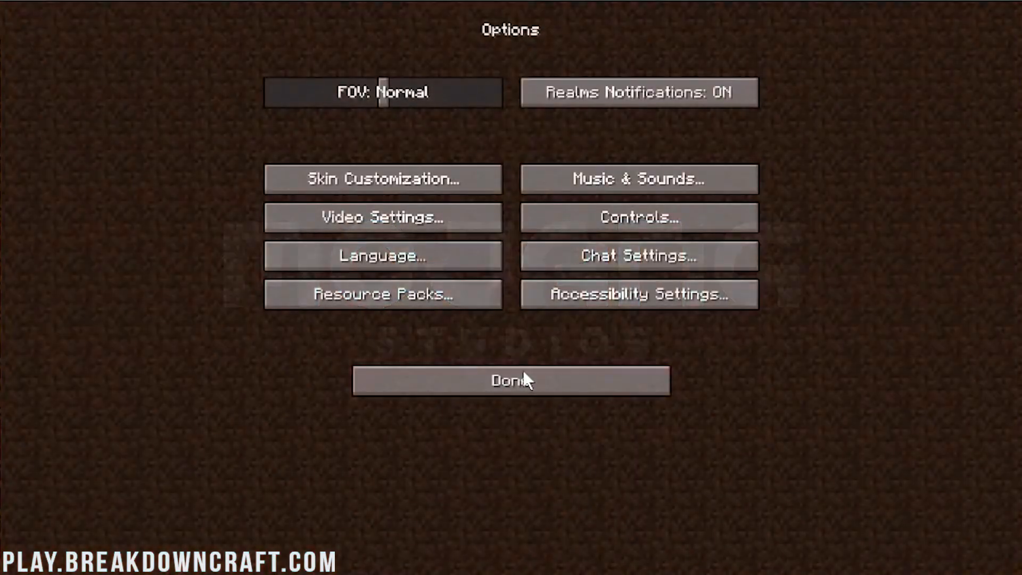
Apply the x-ray pack and set Smooth Lighting to OFF in Video Settings
click(511, 381)
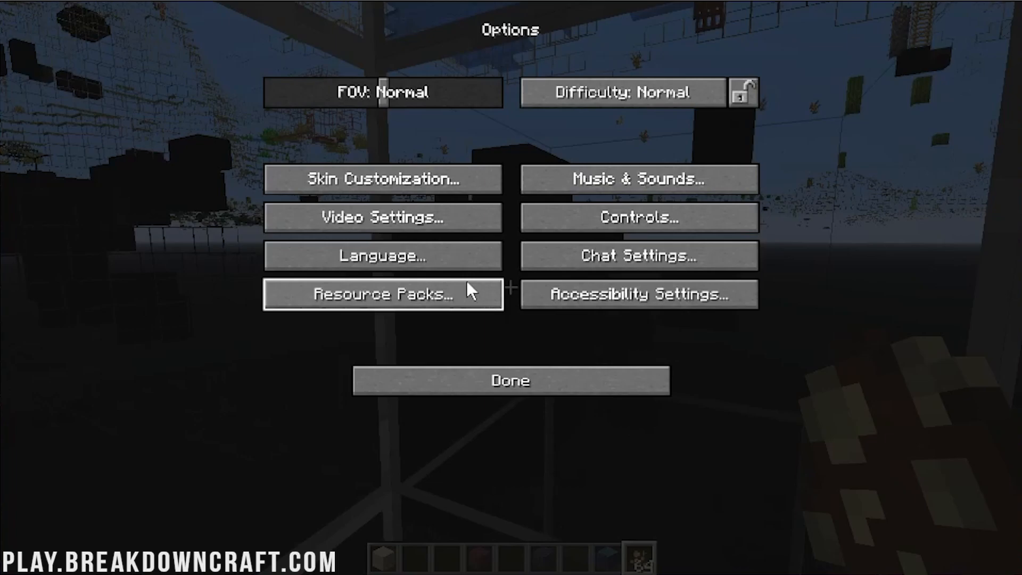
click(383, 217)
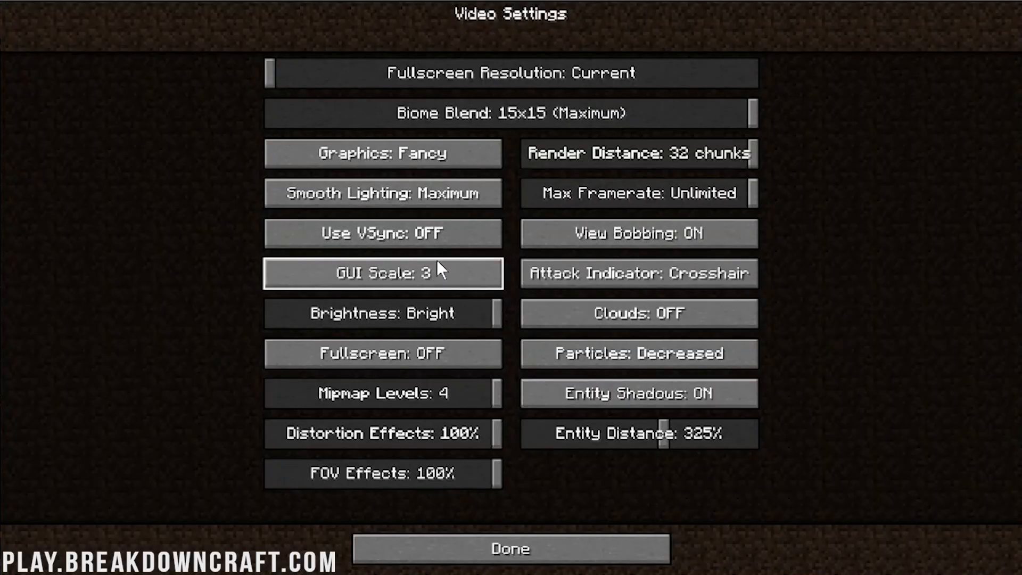
click(383, 193)
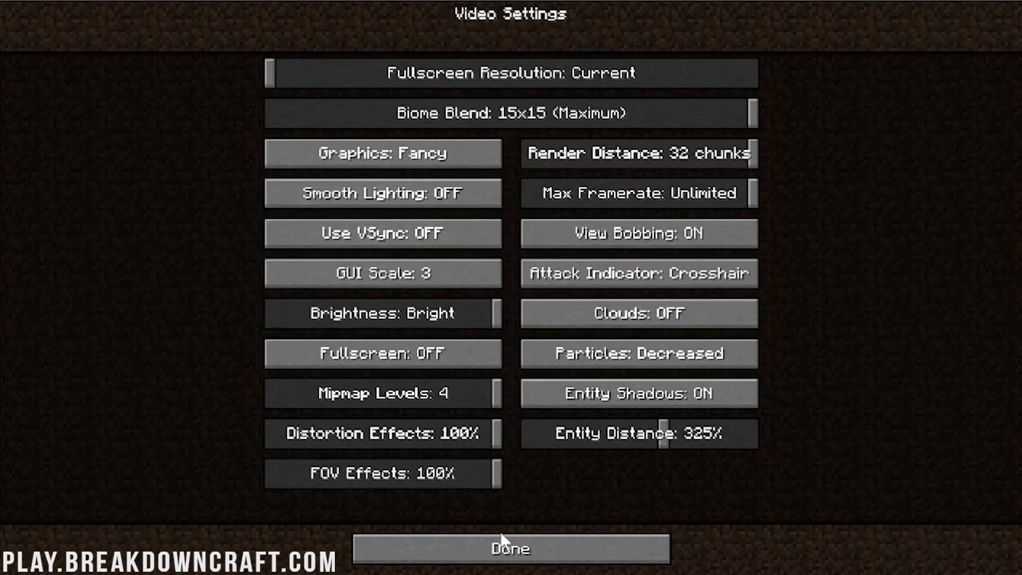
click(510, 548)
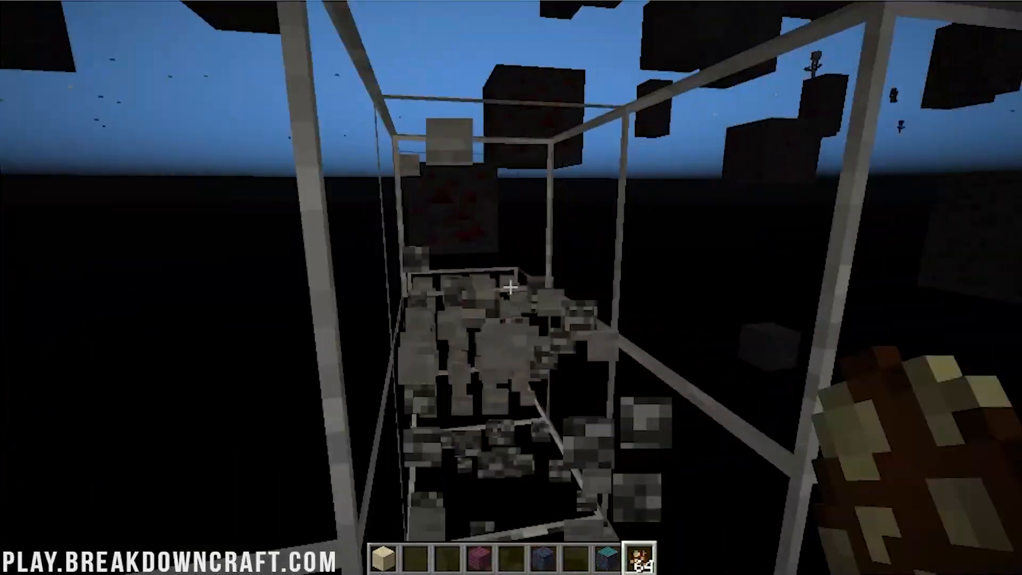
mouse_move(511, 288)
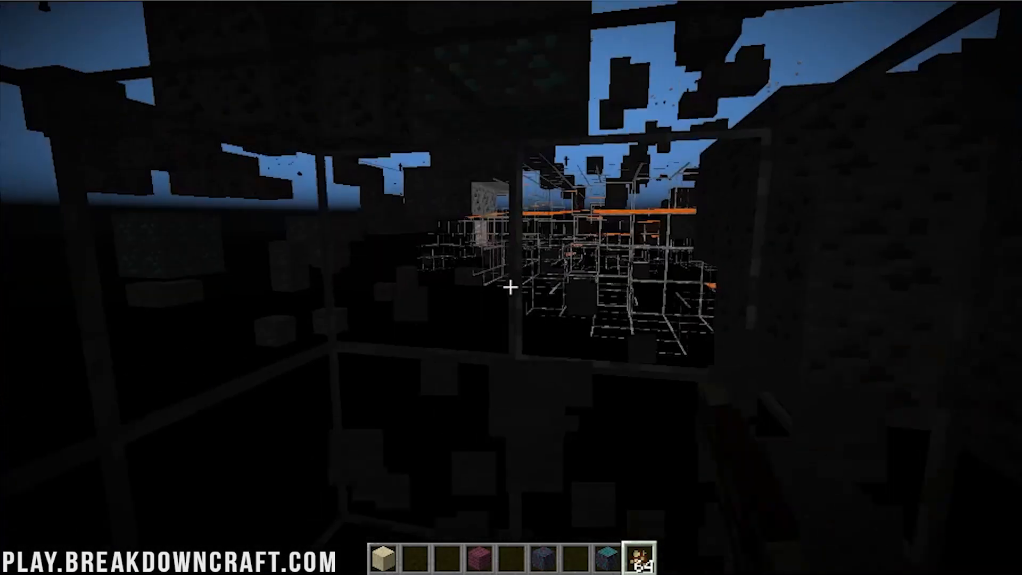
mouse_move(511, 288)
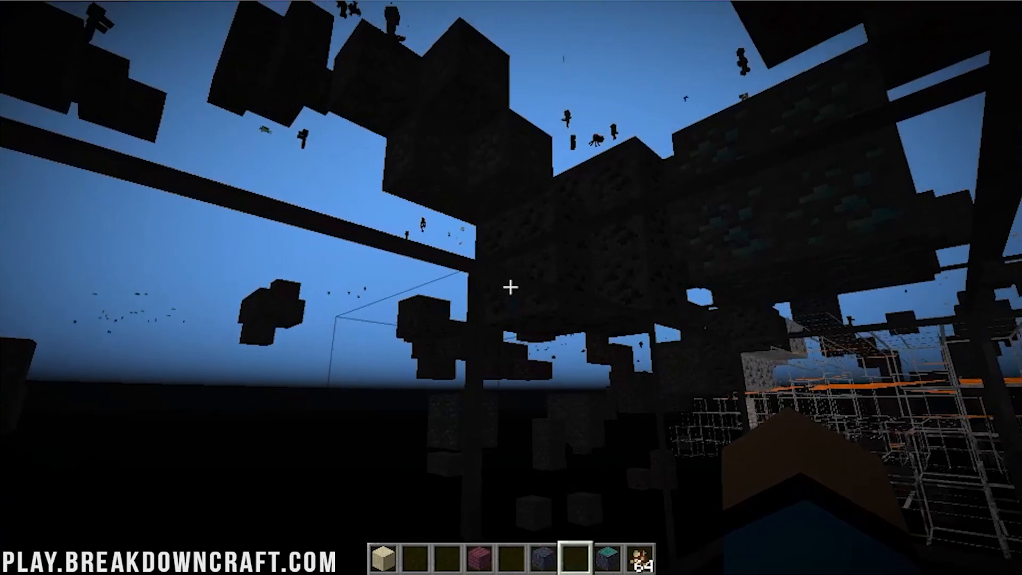
mouse_move(511, 287)
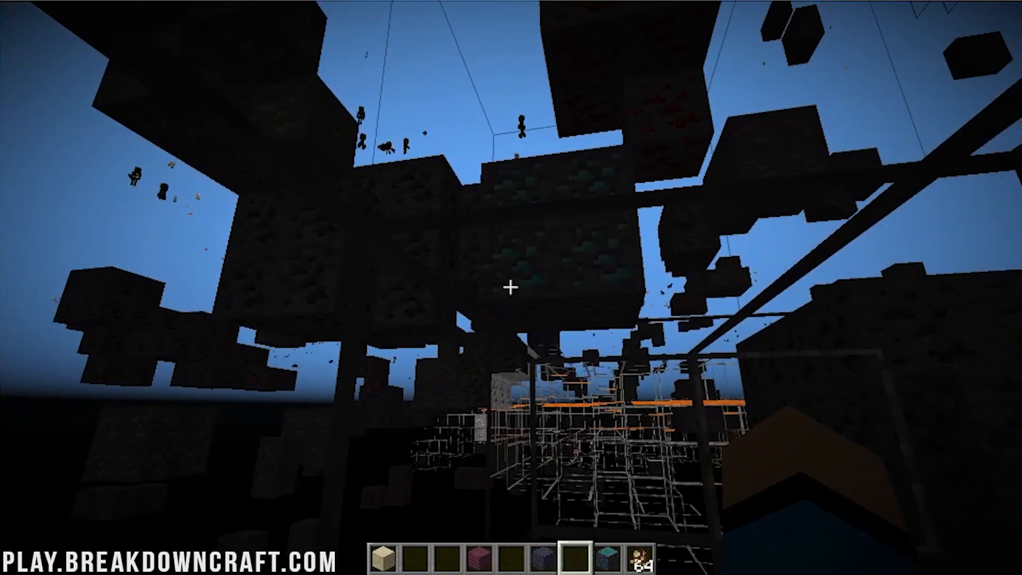
Save an F2 screenshot of the ores and lava revealed in x-ray view
key(F2)
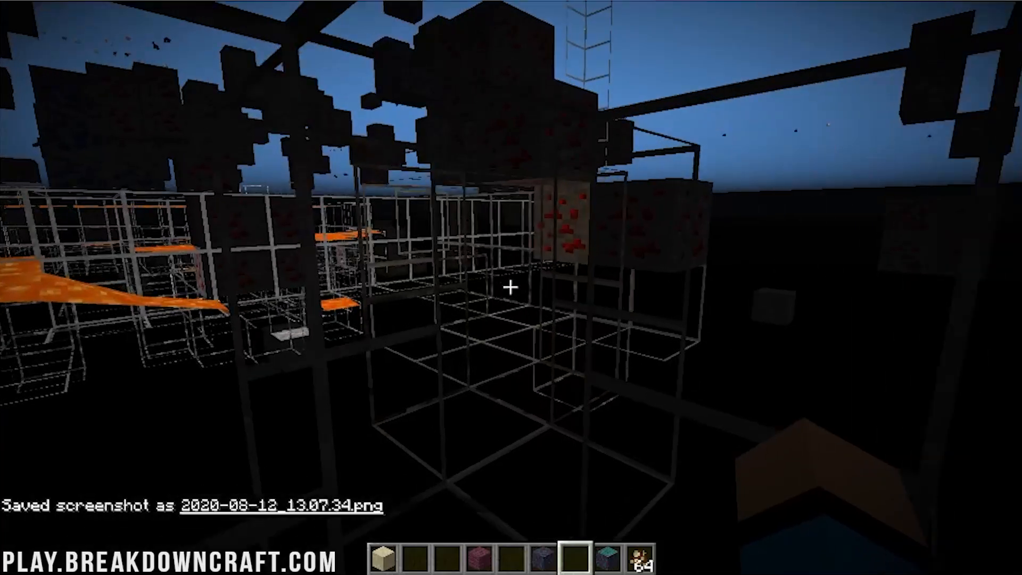
mouse_move(511, 288)
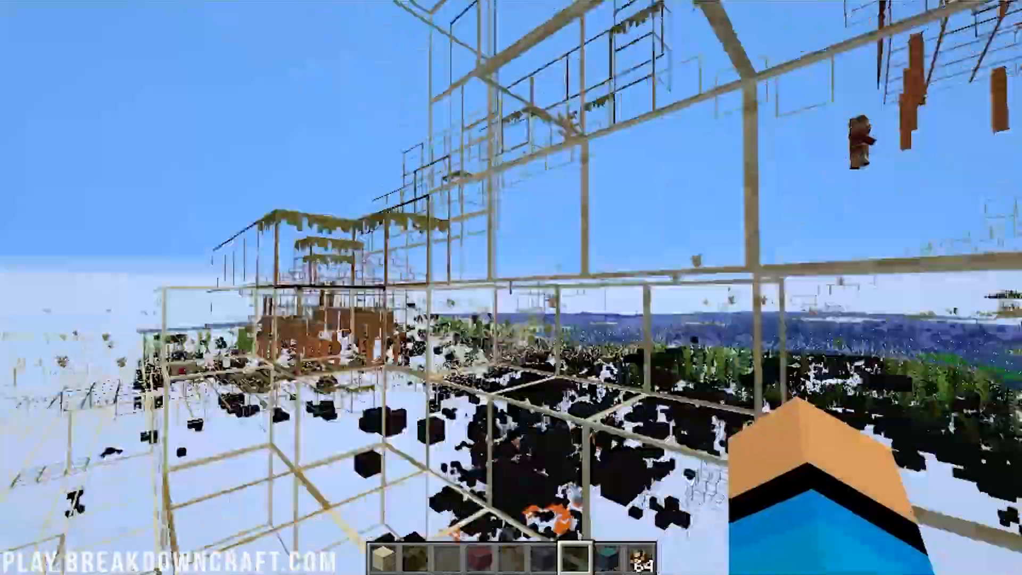
mouse_move(511, 288)
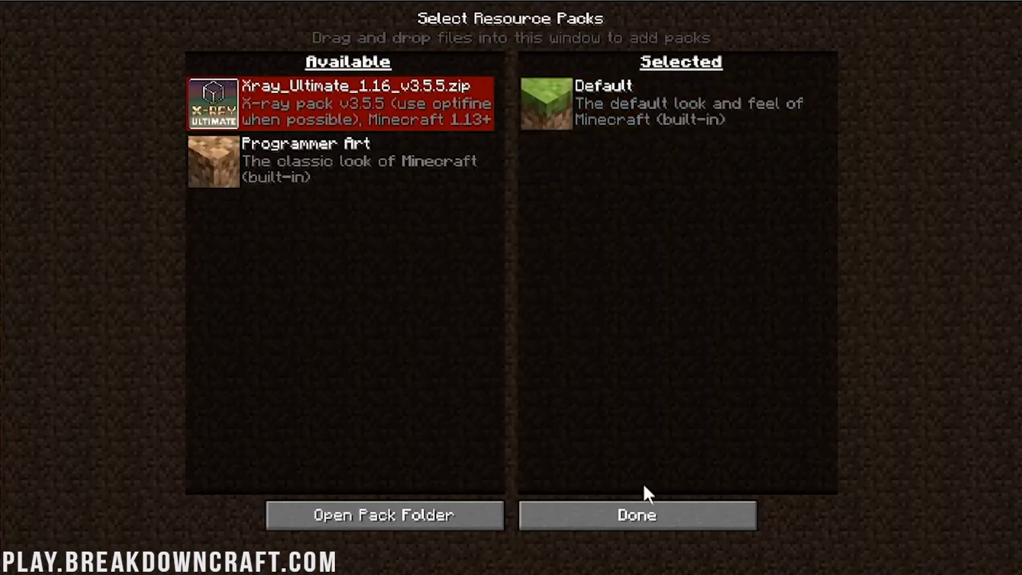
Apply the resource pack list with Xray Ultimate disabled, then pause the game
click(638, 515)
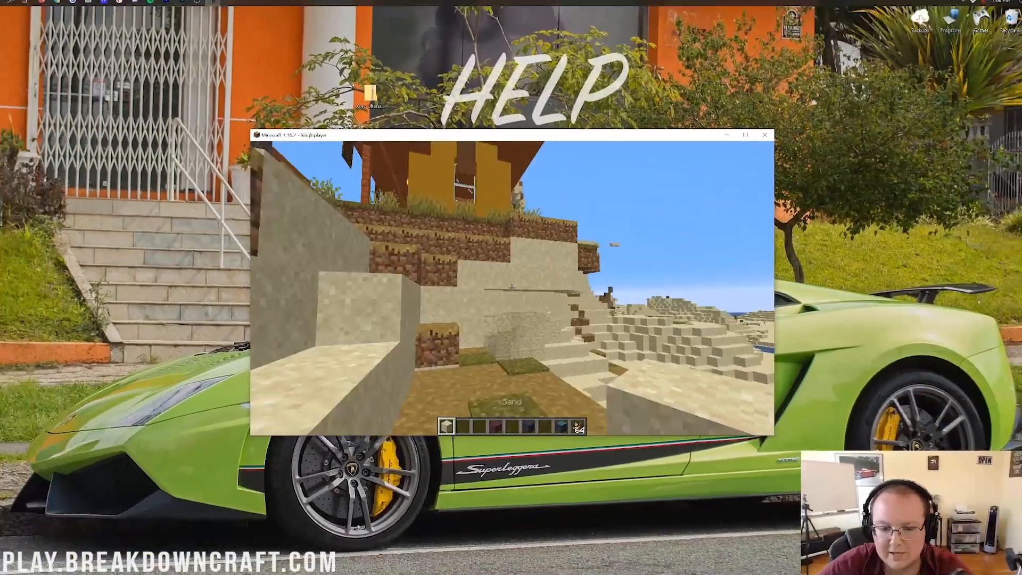
key(Escape)
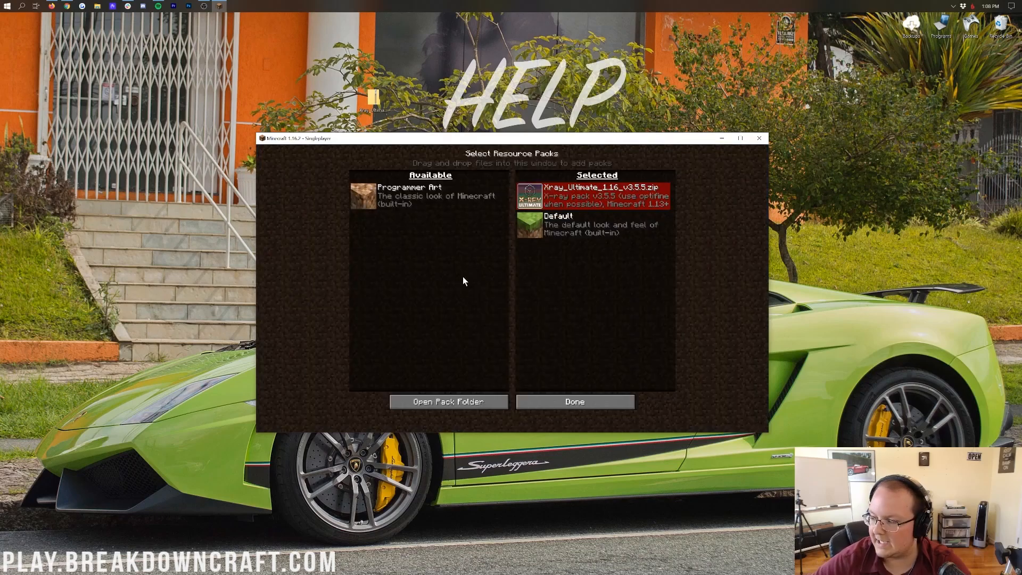
Apply the pack list with Xray Ultimate re-selected, starting the resource reload
click(574, 402)
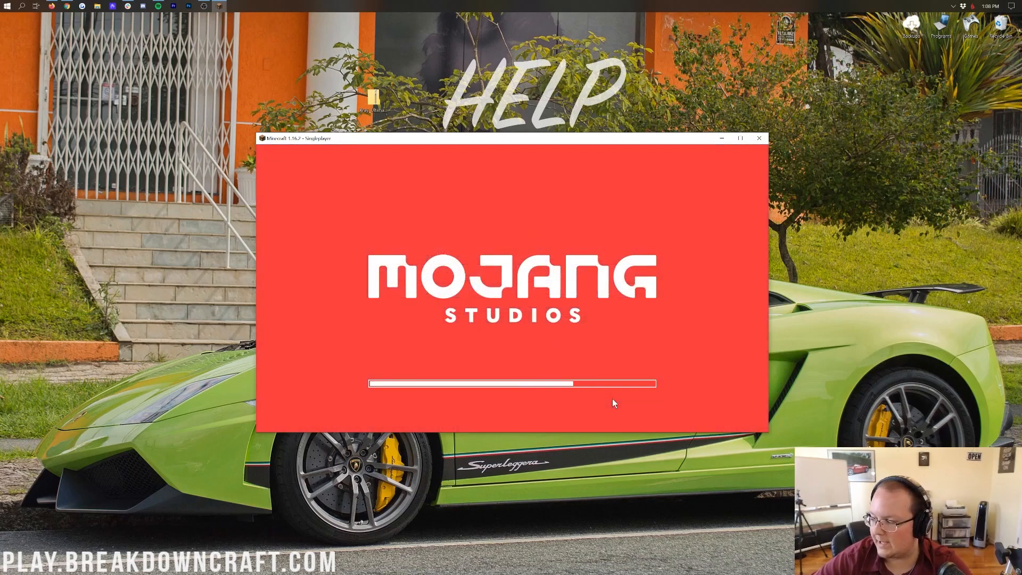